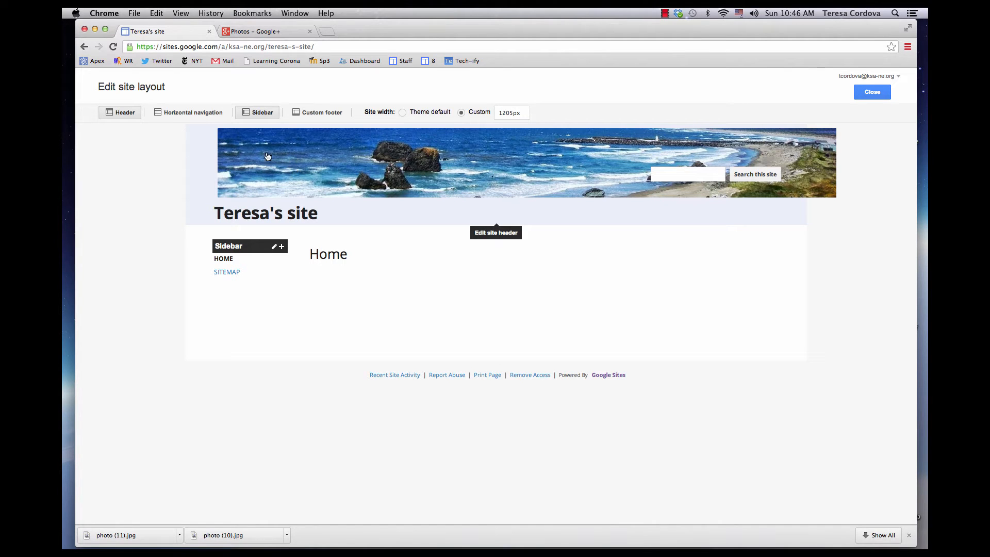
mouse_move(227, 220)
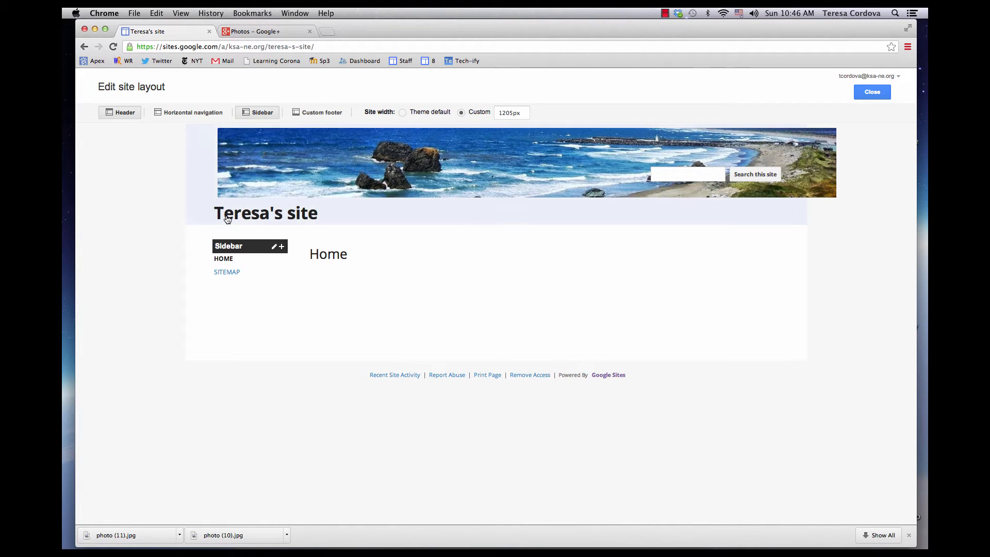
mouse_move(762, 197)
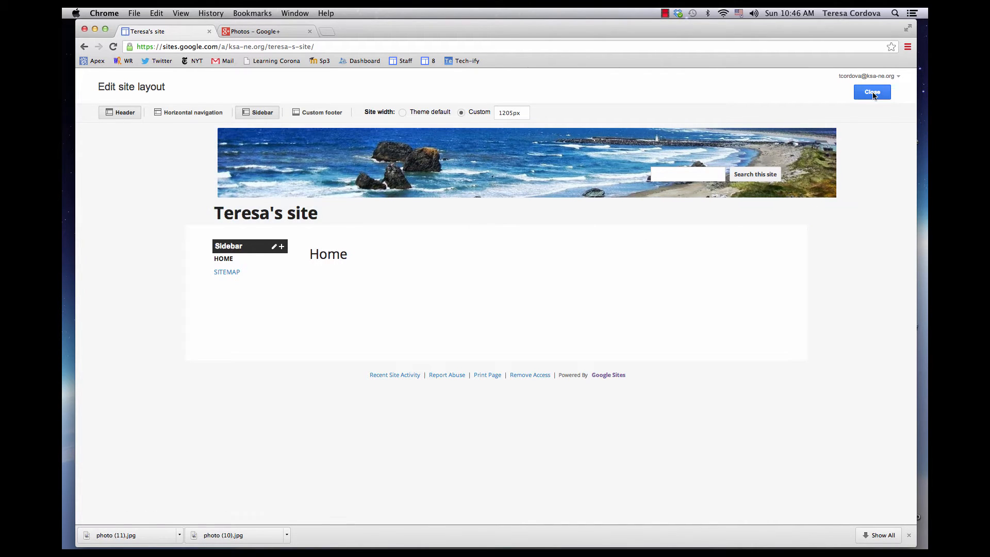
- Close the Edit site layout bar to return to Teresa's site Home page
left_click(872, 92)
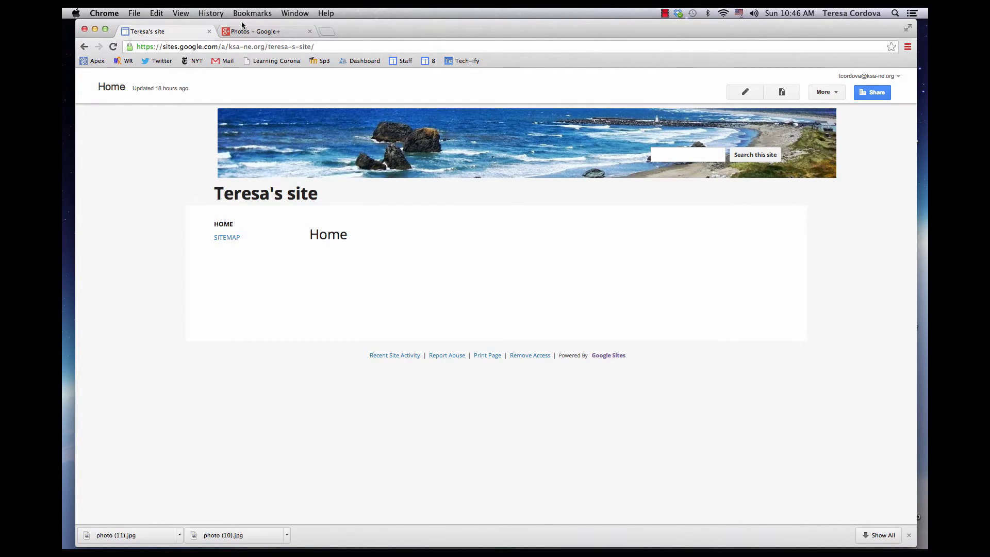
- Add the text caption "Teresa's class" onto the beach photo in Google+ Photos
left_click(258, 31)
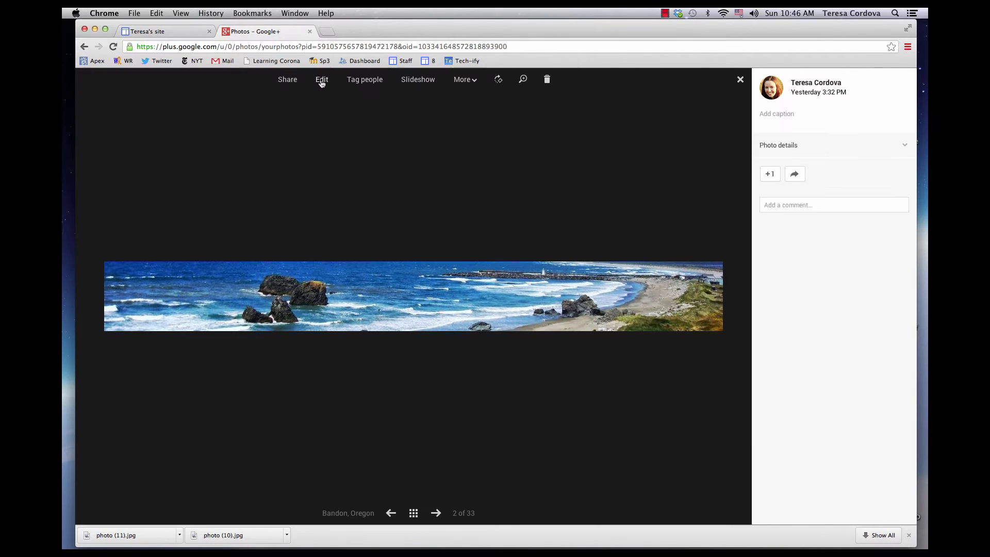
left_click(321, 79)
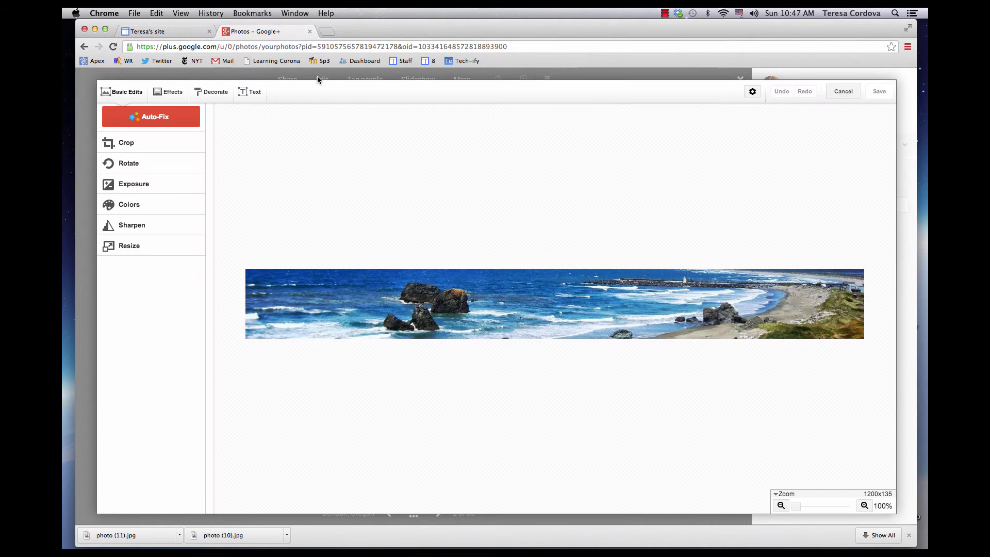
left_click(254, 92)
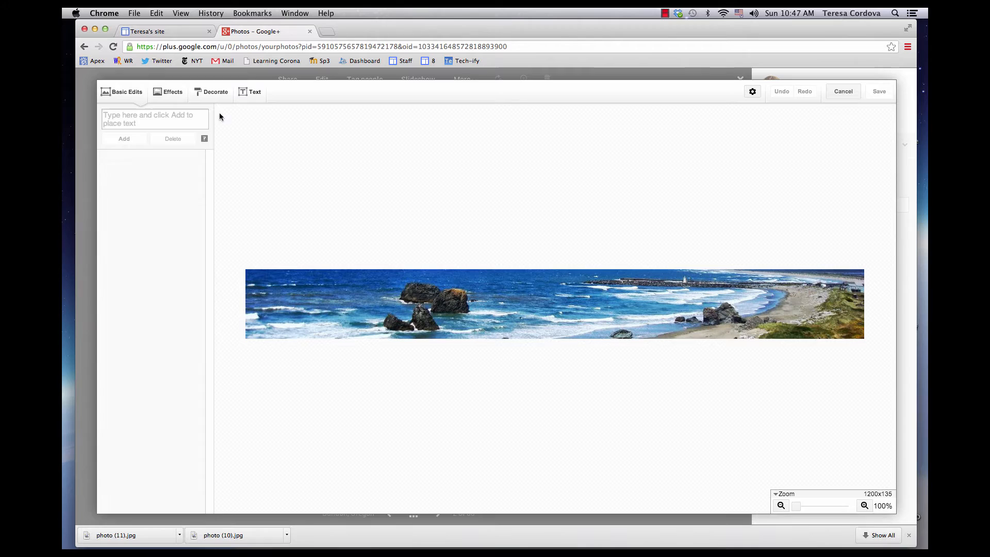
type("Teres")
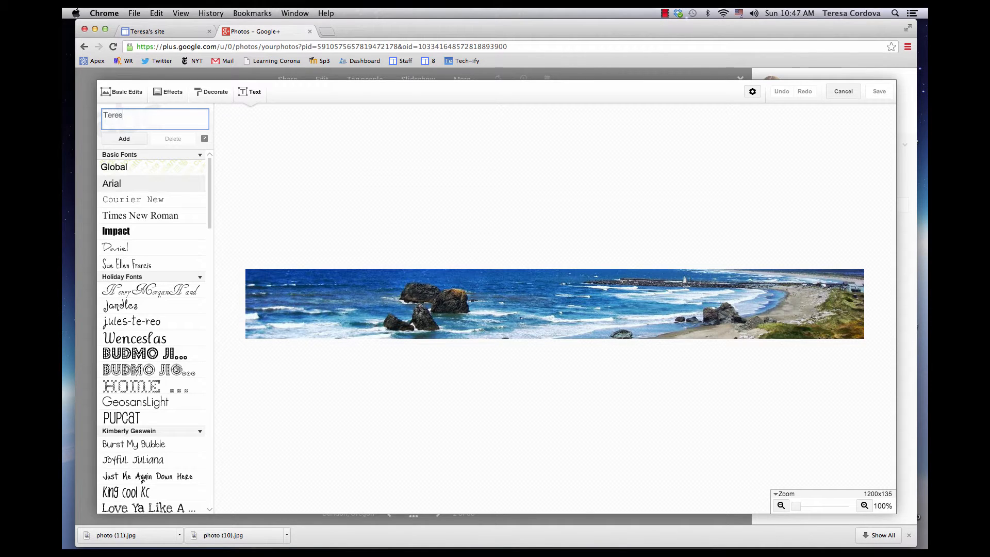
type("a's c")
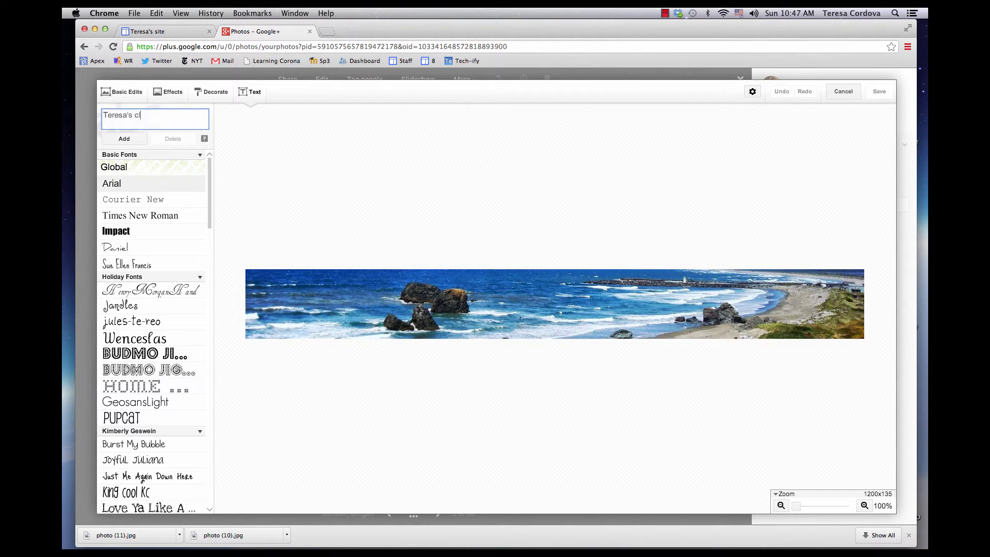
type("lass")
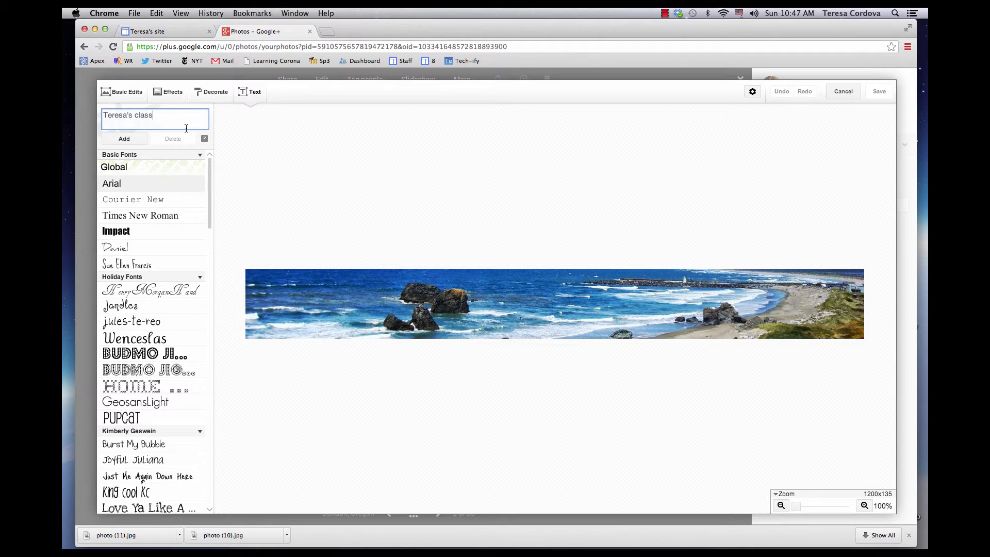
left_click(124, 138)
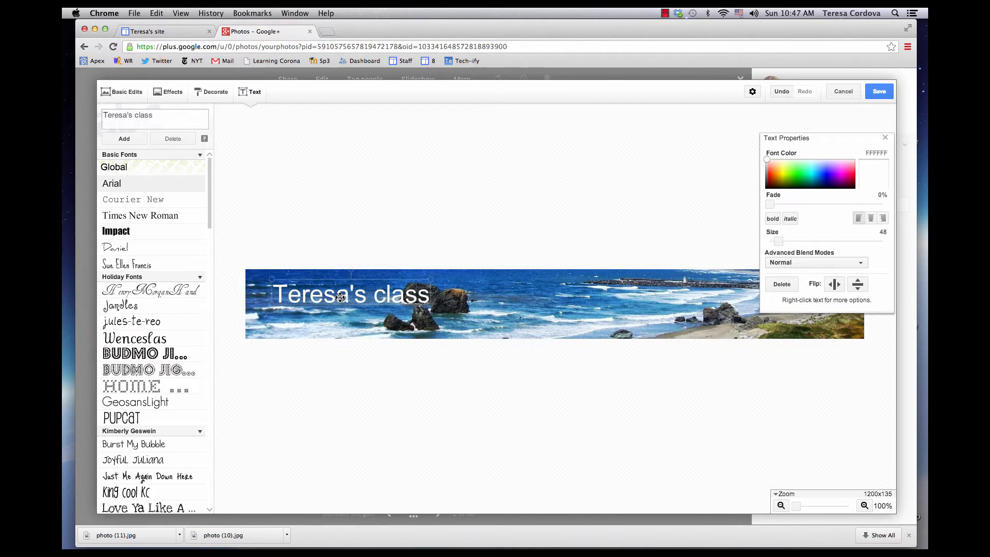
- Position the caption and save the edited photo as a new copy, keeping the original
left_click(352, 295)
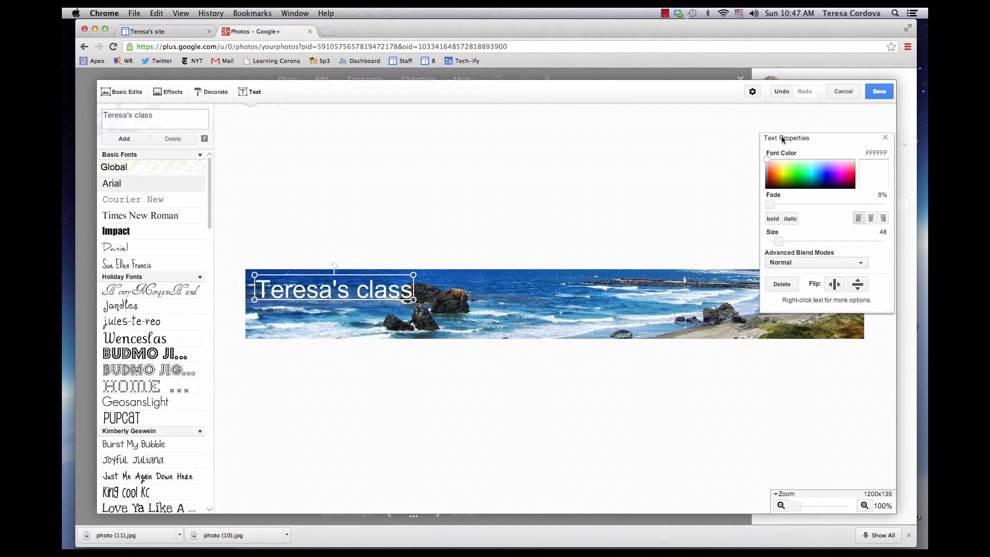
left_click(878, 92)
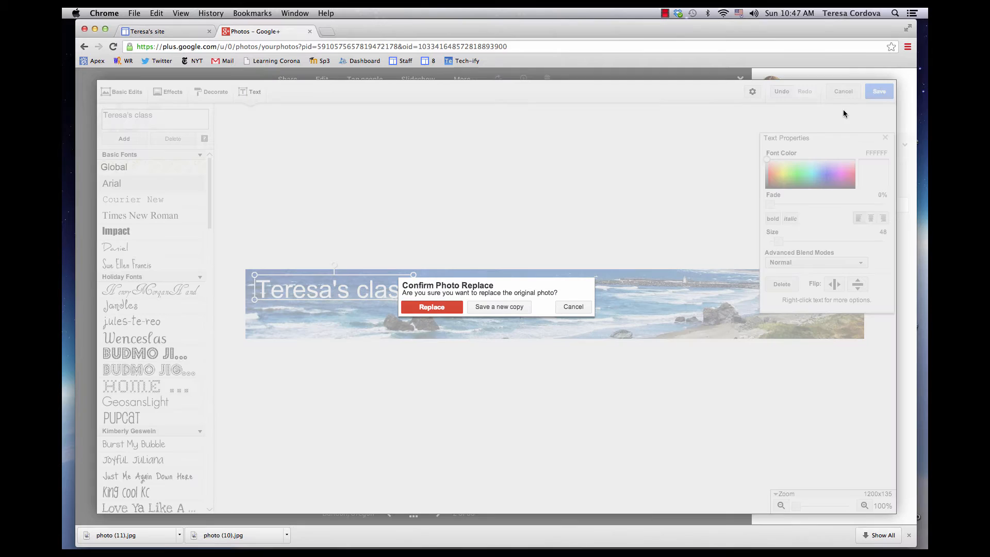
left_click(430, 306)
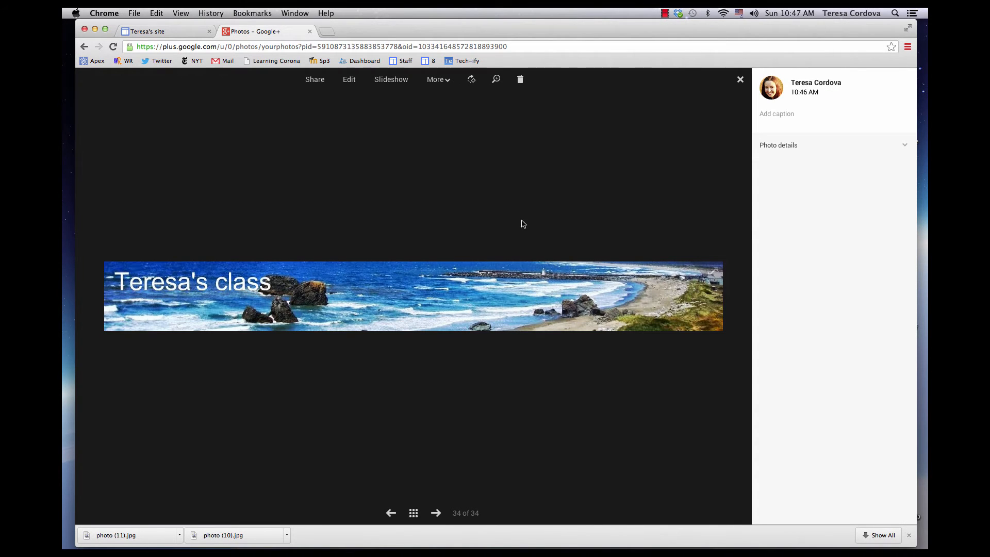
- Download the captioned beach photo via More > Download photo
left_click(435, 79)
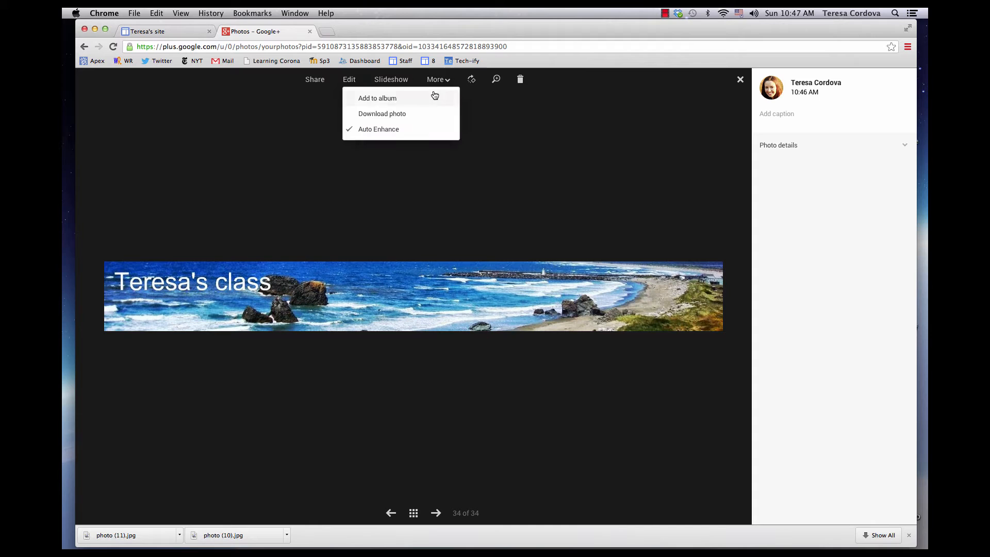
left_click(382, 113)
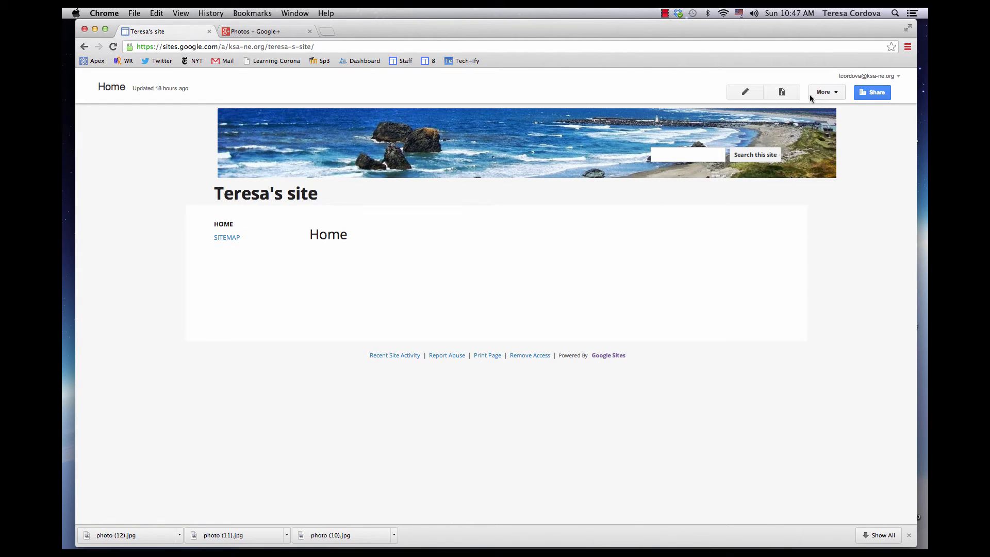
- Enter Edit site layout and bring up the site header settings
left_click(827, 92)
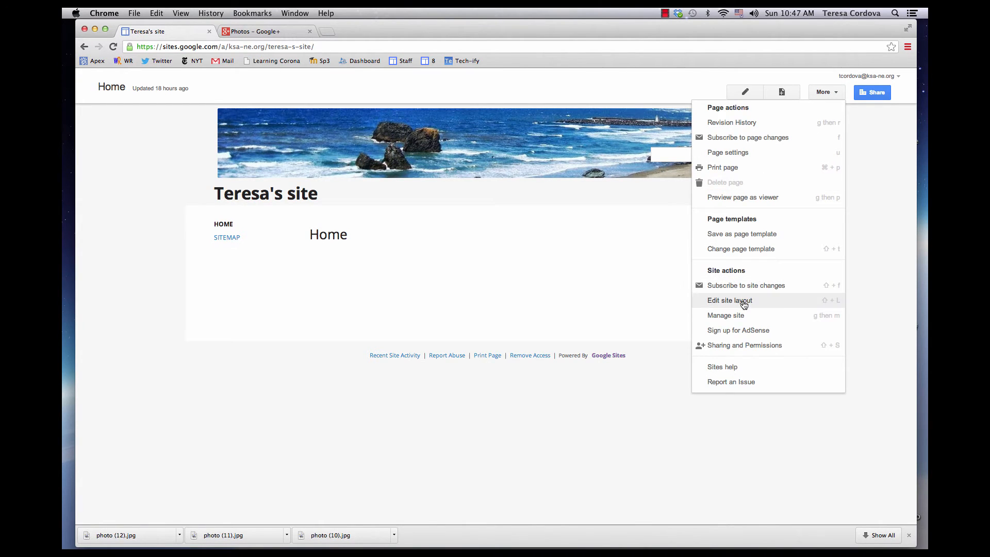
left_click(729, 300)
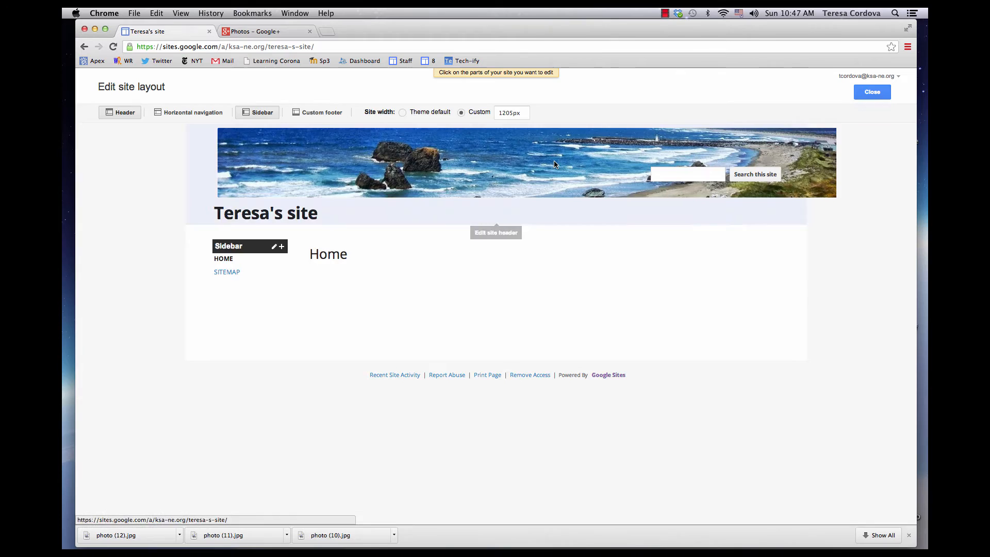
left_click(495, 232)
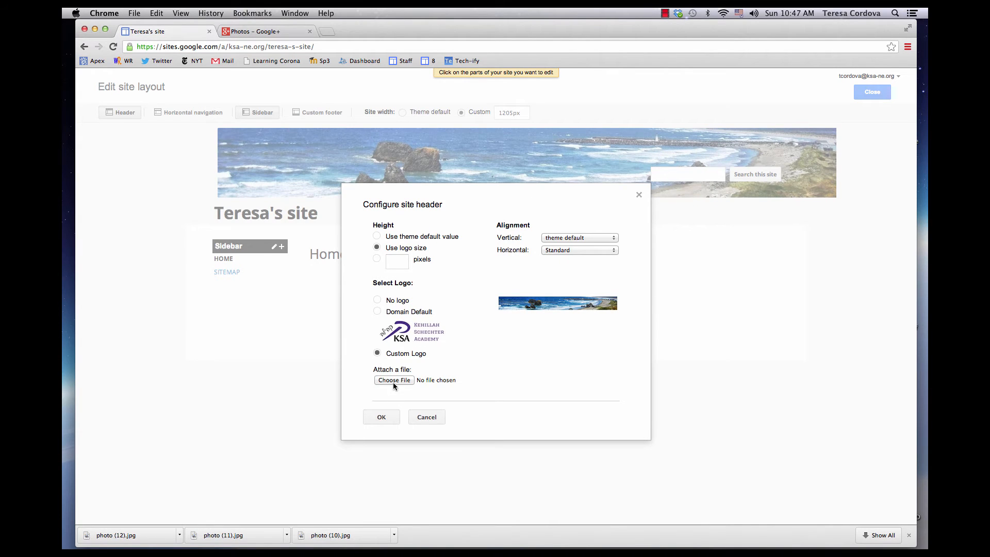
- Attach the downloaded photo (12).jpg as the header image and apply it
left_click(394, 379)
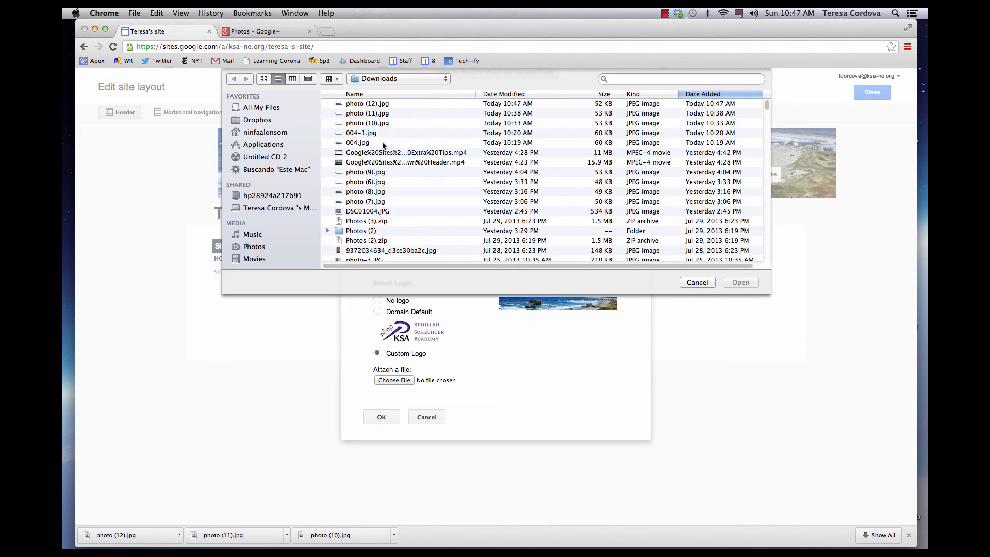
left_click(367, 103)
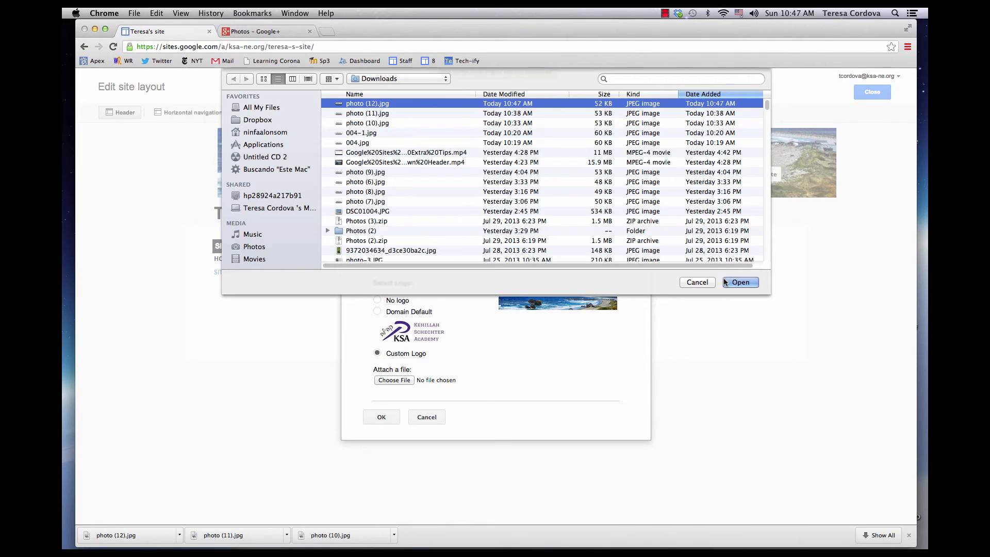
left_click(739, 282)
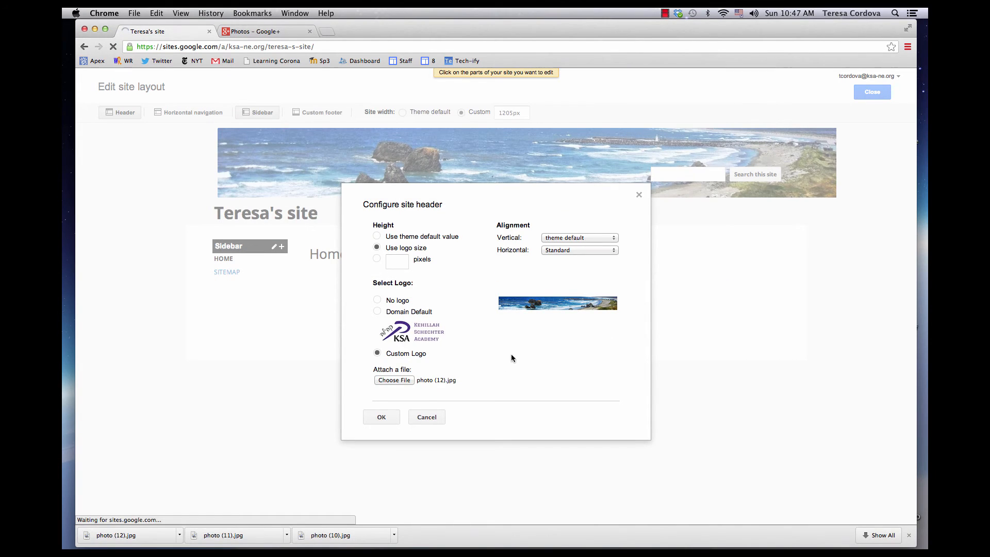
left_click(380, 416)
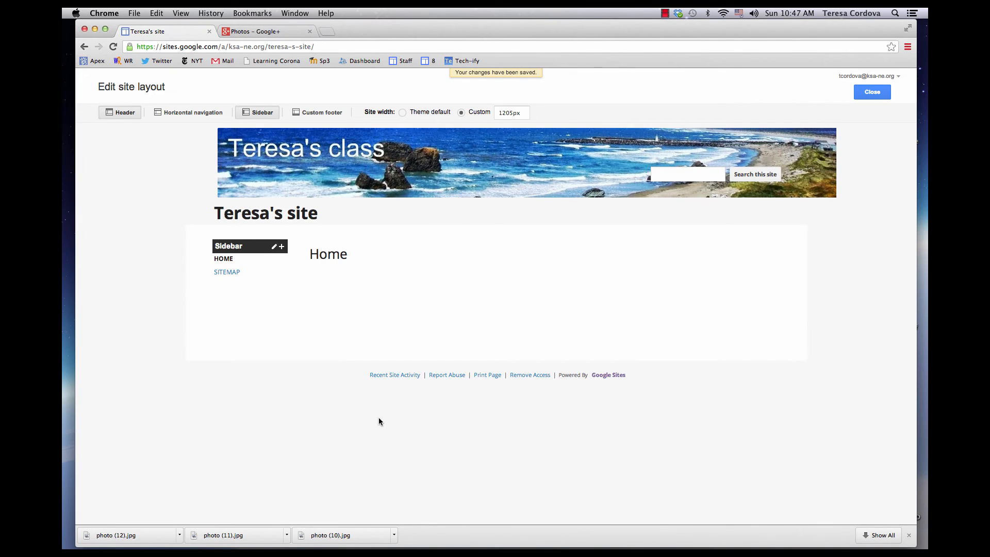
left_click(872, 92)
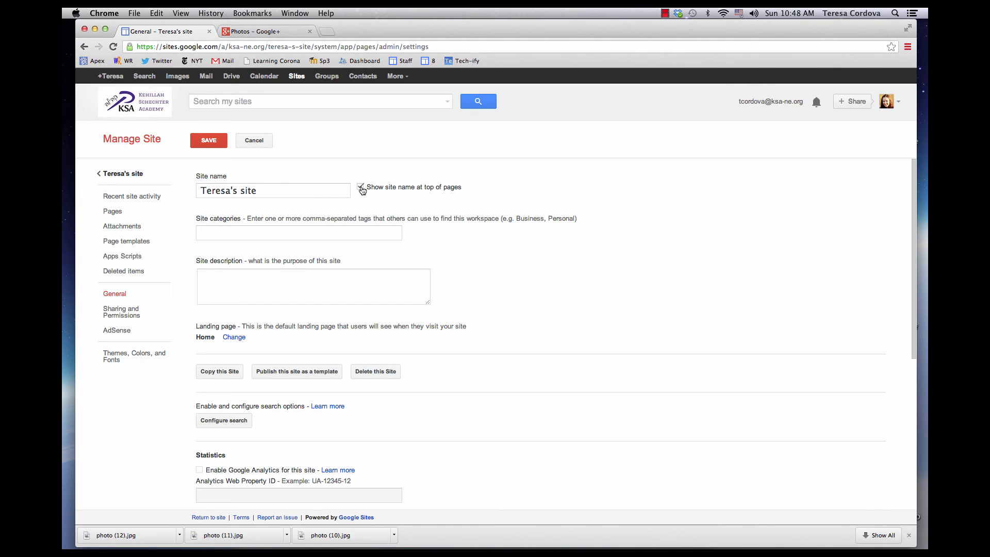
- In General settings, uncheck Show site name and disable Enable Search
left_click(360, 186)
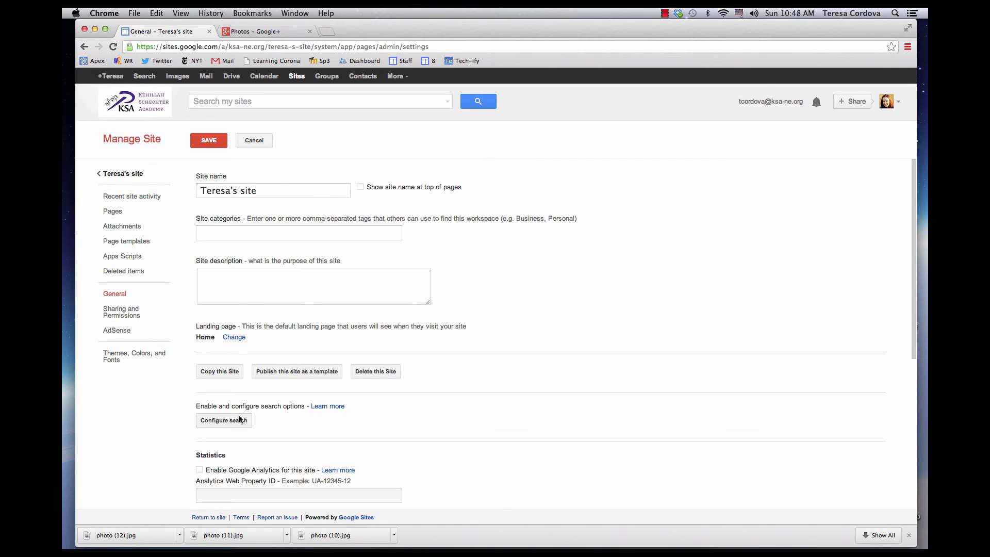
left_click(223, 420)
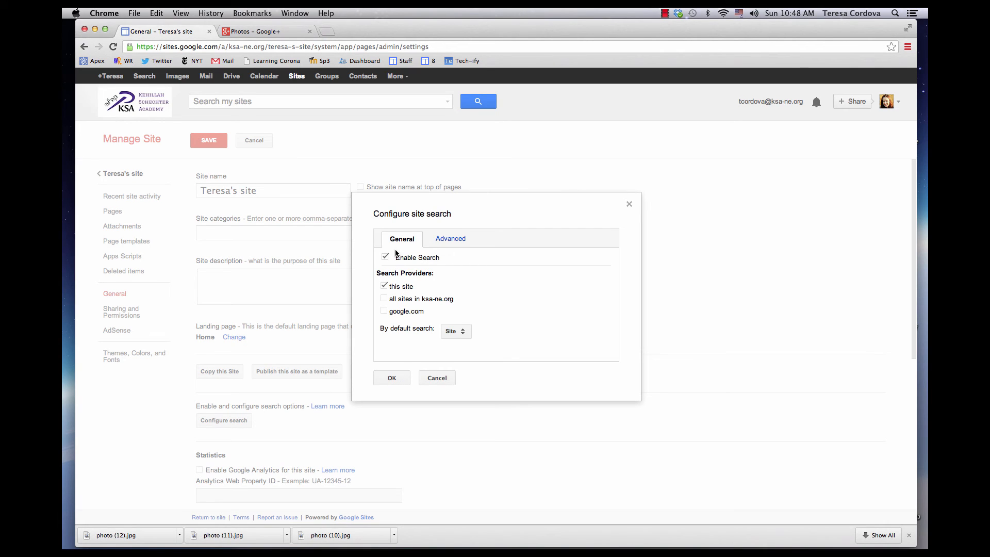
left_click(385, 257)
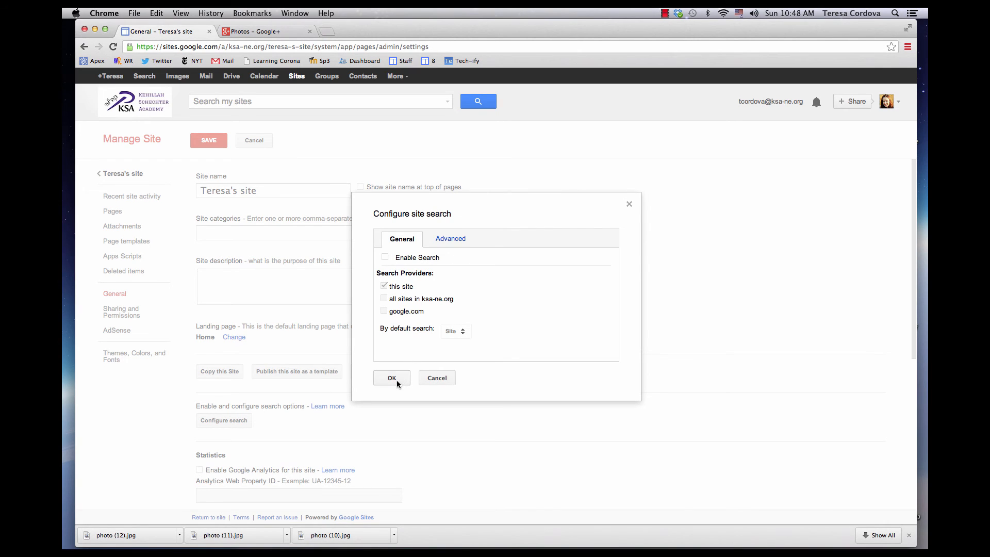
left_click(391, 377)
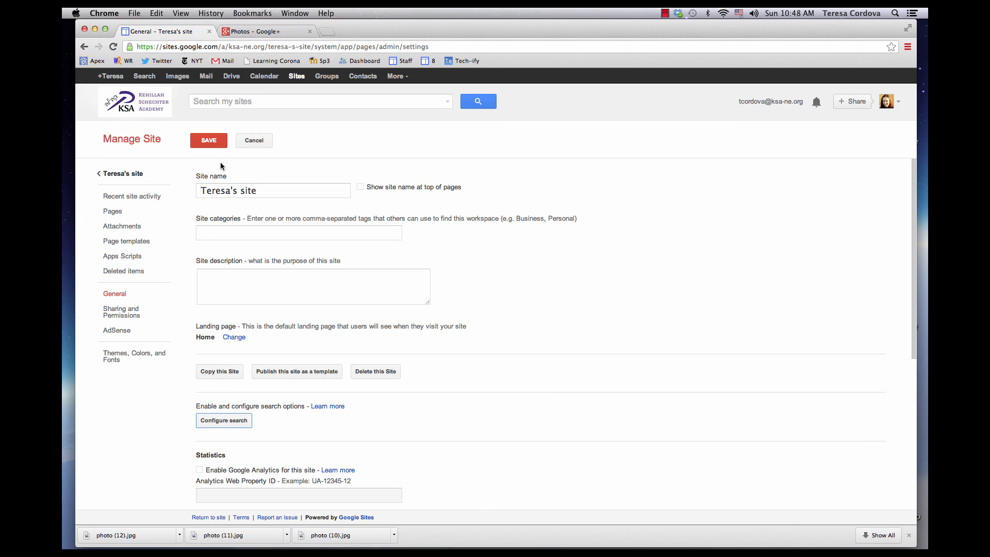
- Save the site settings and return to the captioned-banner Home page
left_click(209, 140)
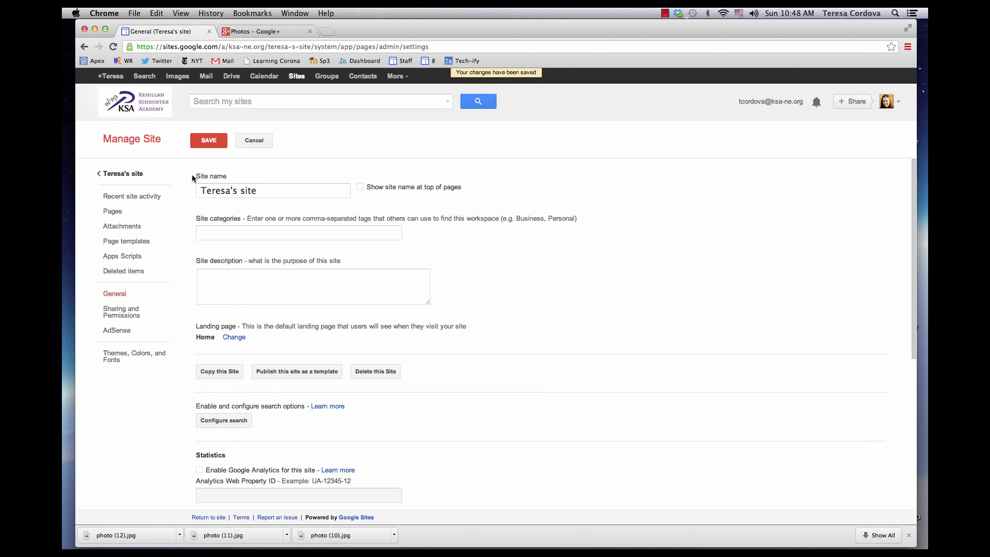
left_click(123, 174)
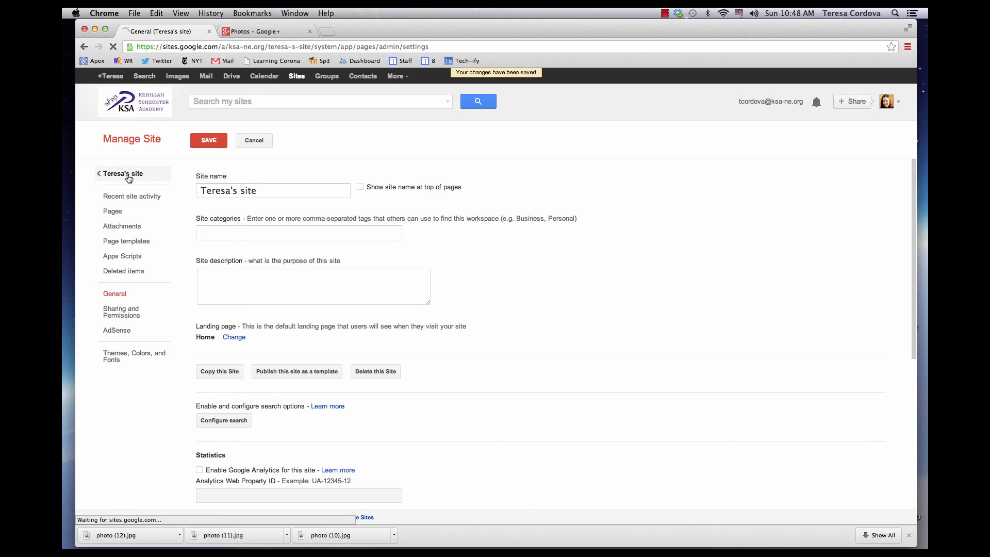
left_click(122, 174)
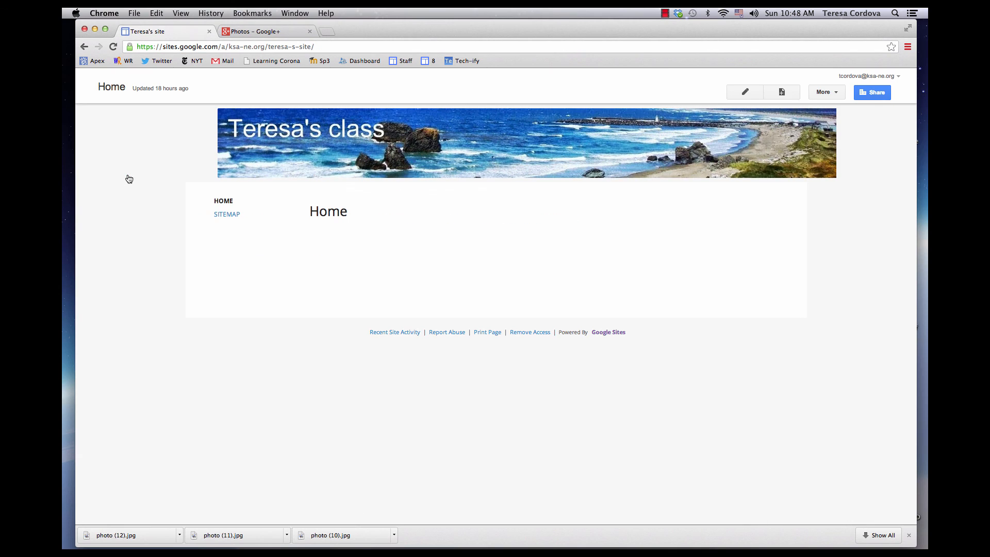
mouse_move(129, 178)
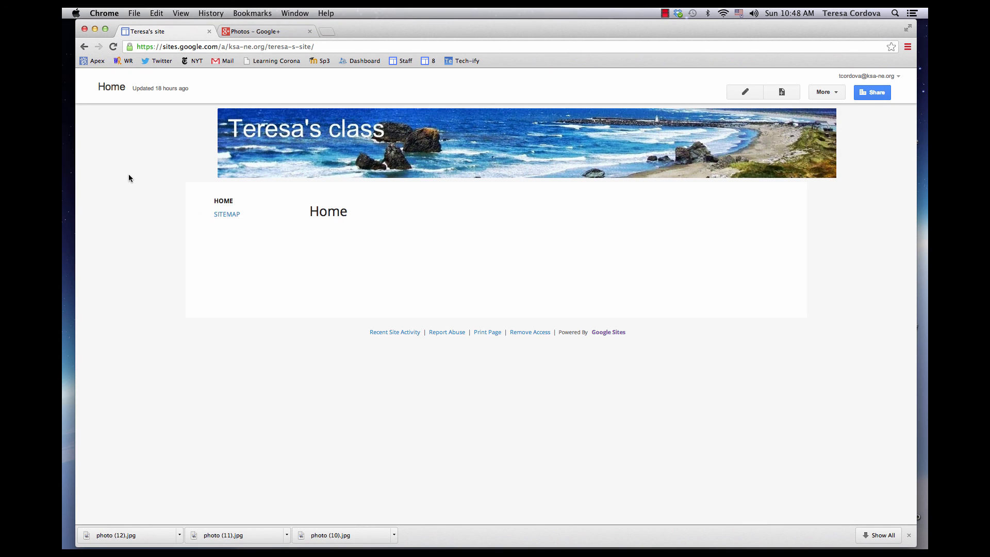